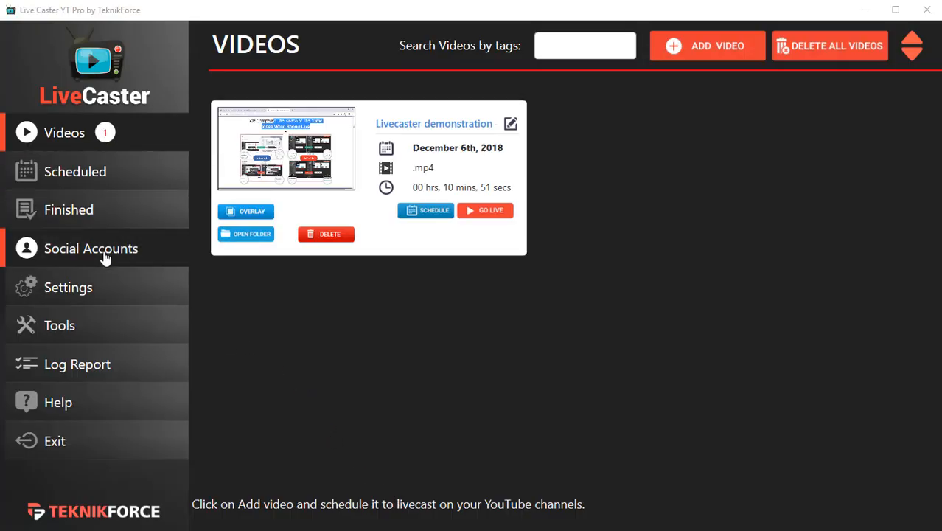
- Bring up the Add New Account dialog from the Social Accounts page
left_click(91, 248)
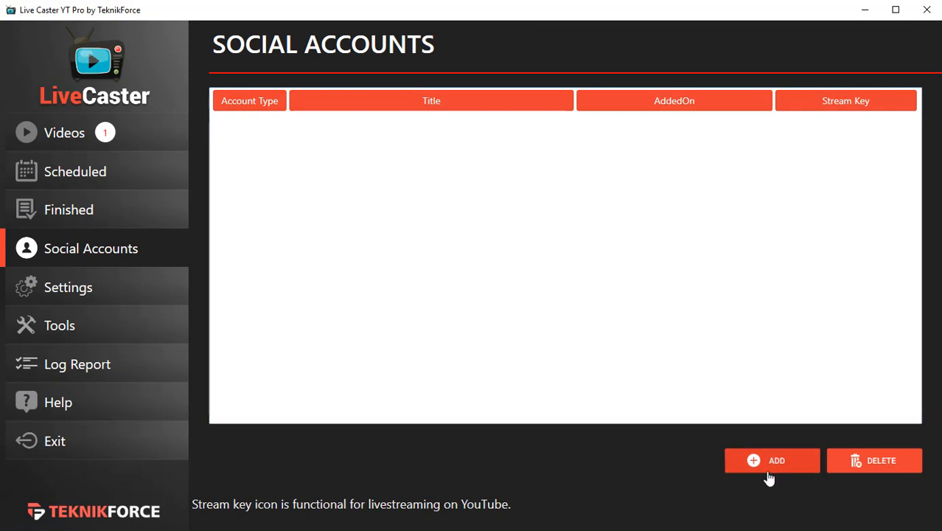
left_click(772, 460)
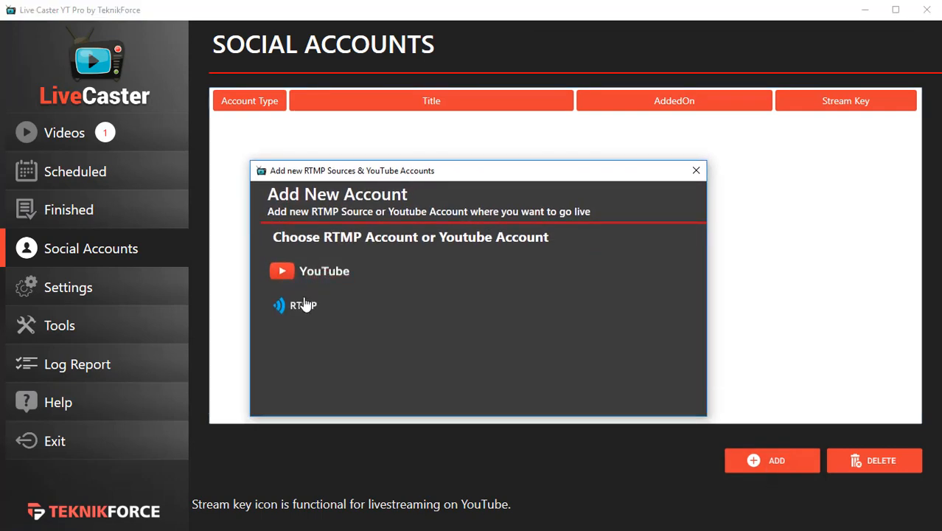
mouse_move(303, 313)
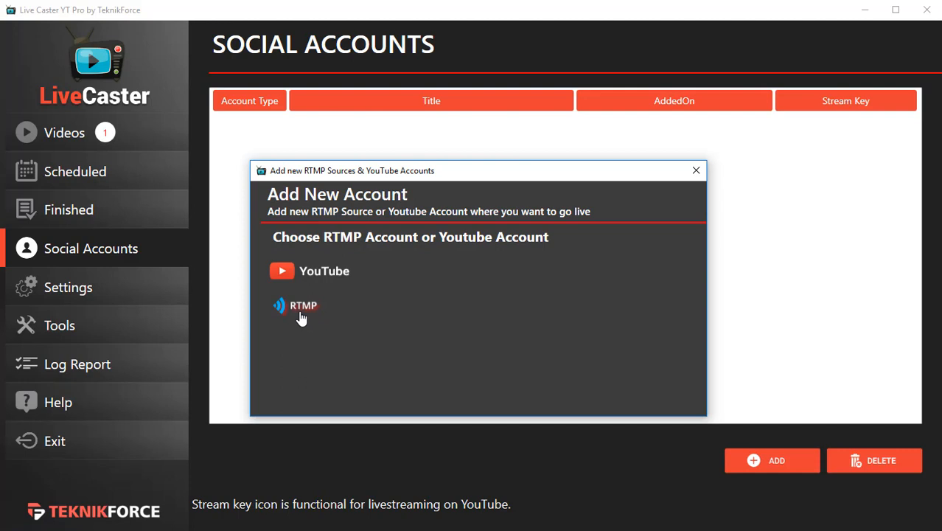
mouse_move(303, 313)
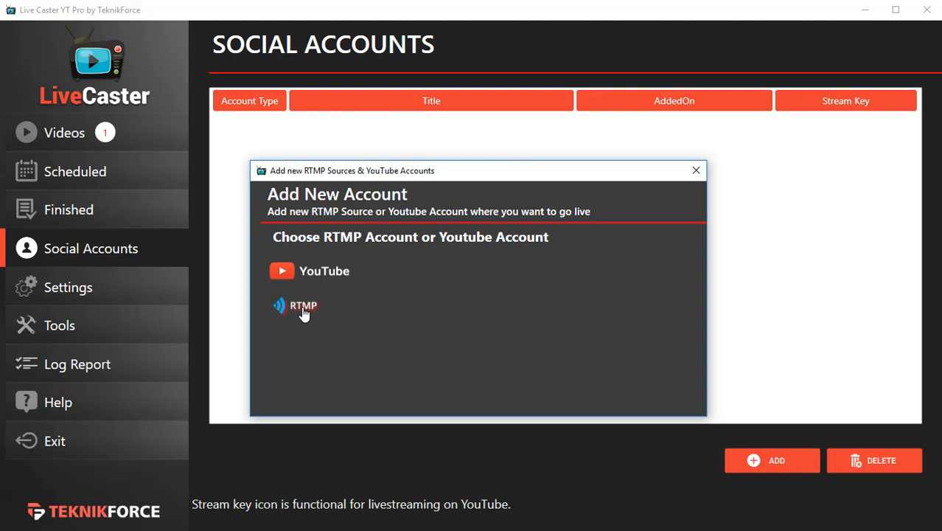
mouse_move(339, 242)
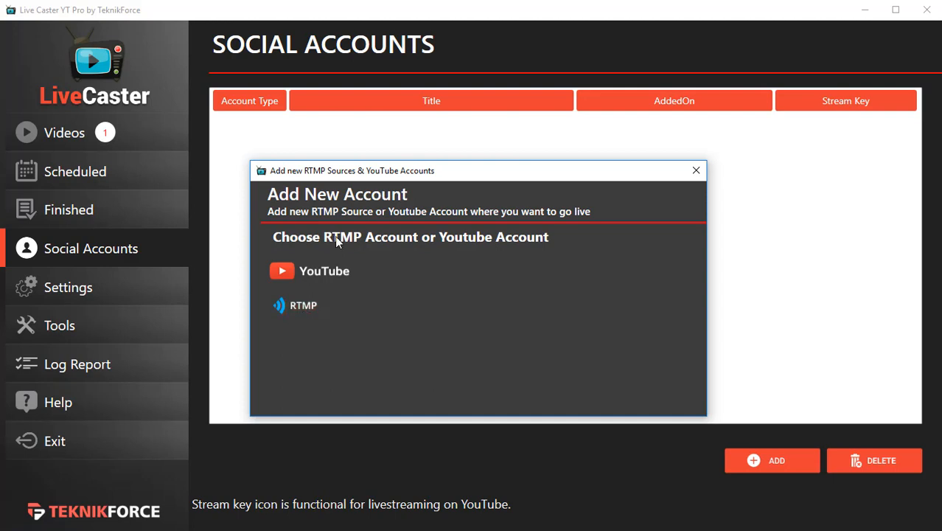
- Add a YouTube account and grant Livecaster access to it
left_click(325, 270)
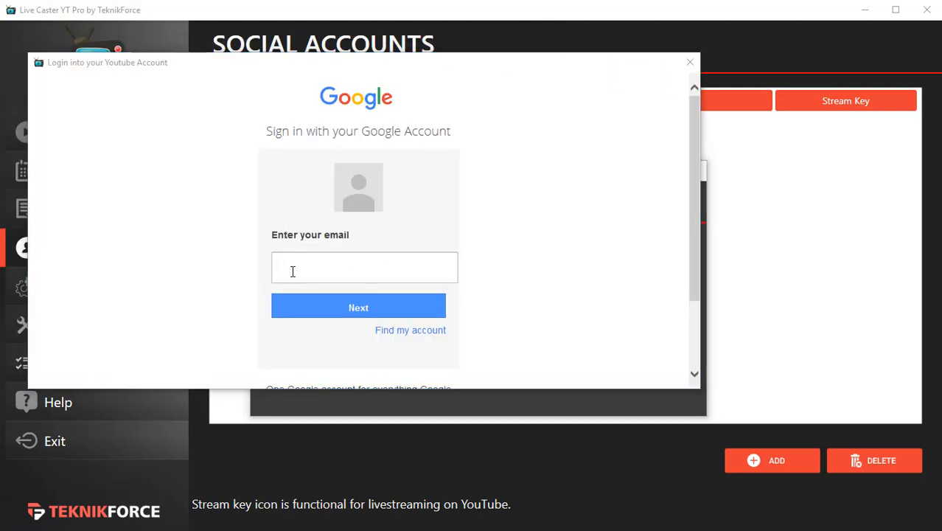
mouse_move(402, 162)
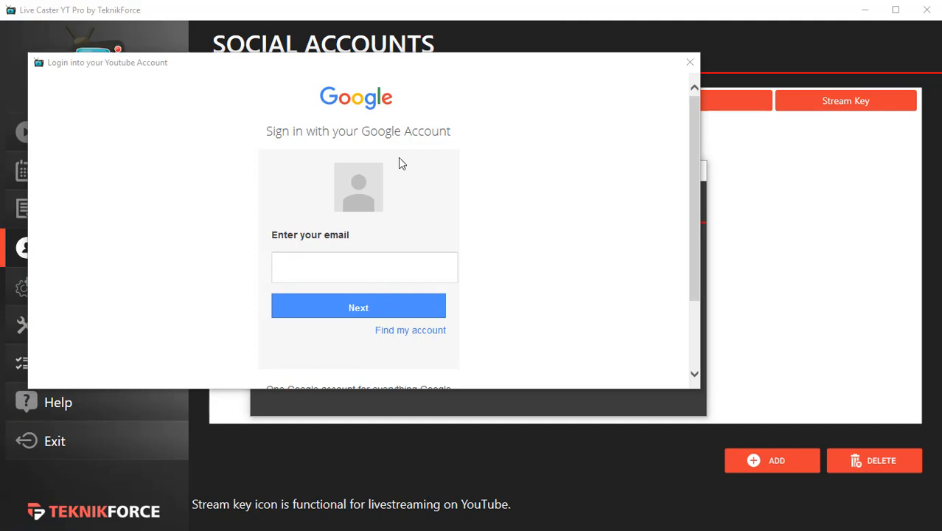
mouse_move(308, 127)
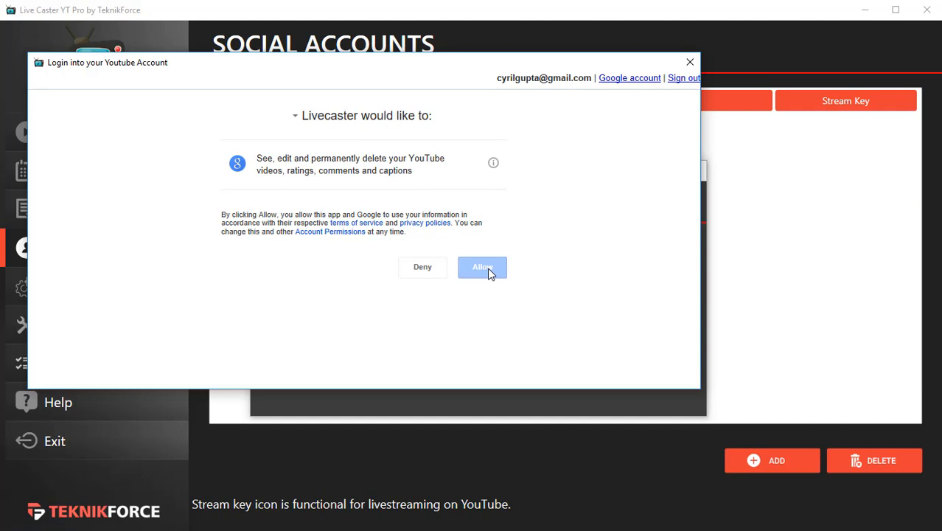
left_click(482, 267)
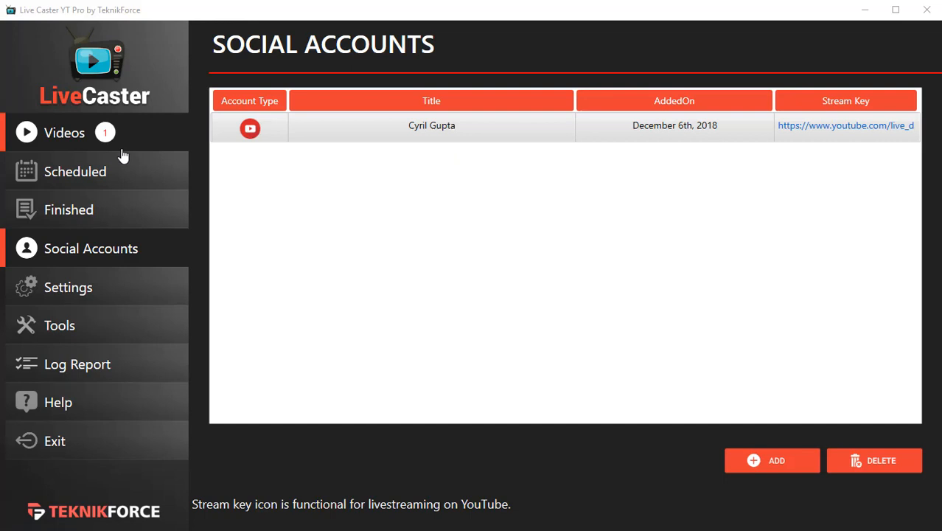
left_click(64, 133)
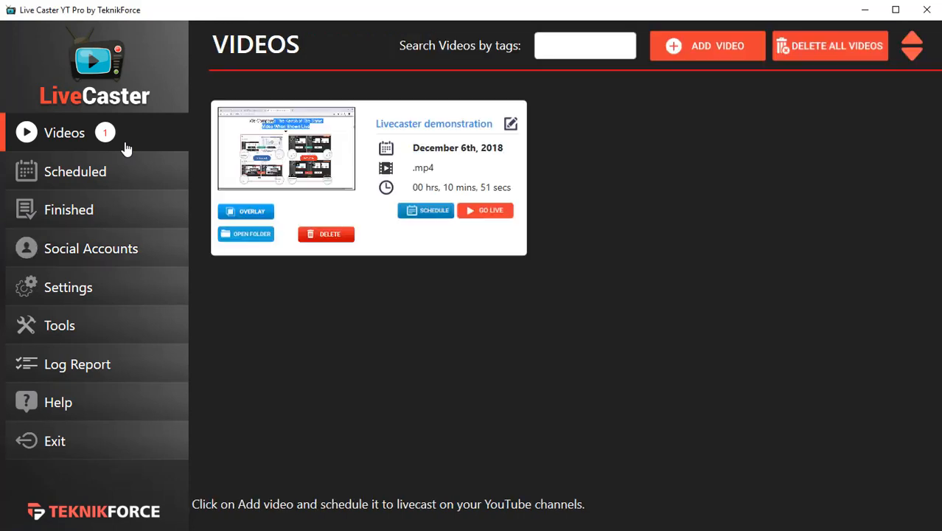
left_click(485, 210)
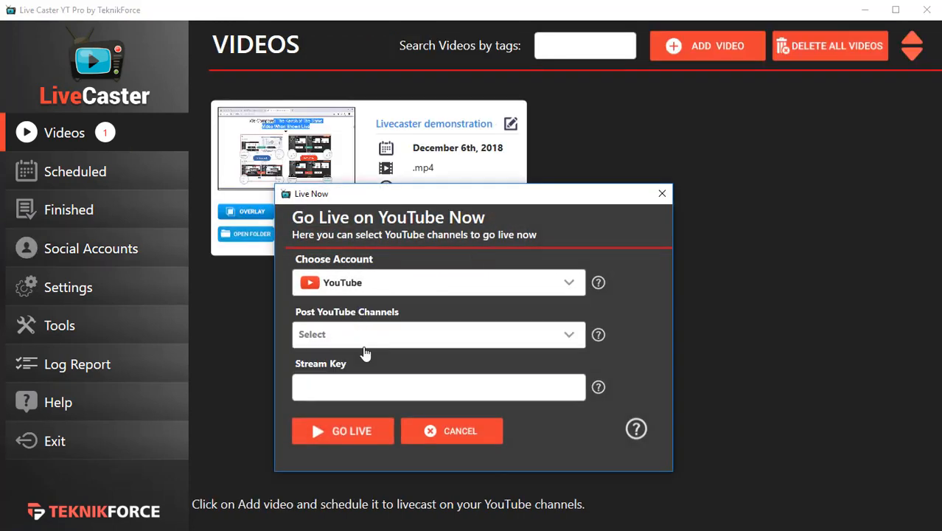
left_click(438, 333)
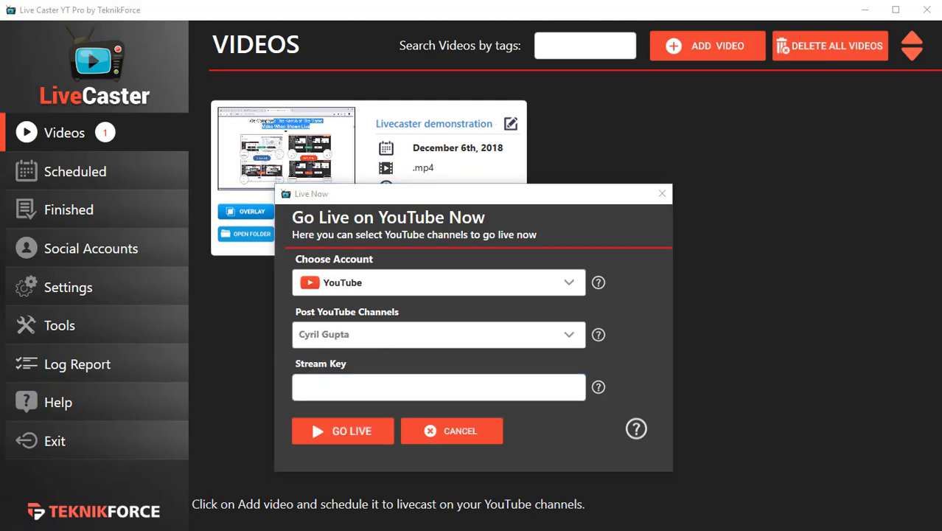
left_click(451, 431)
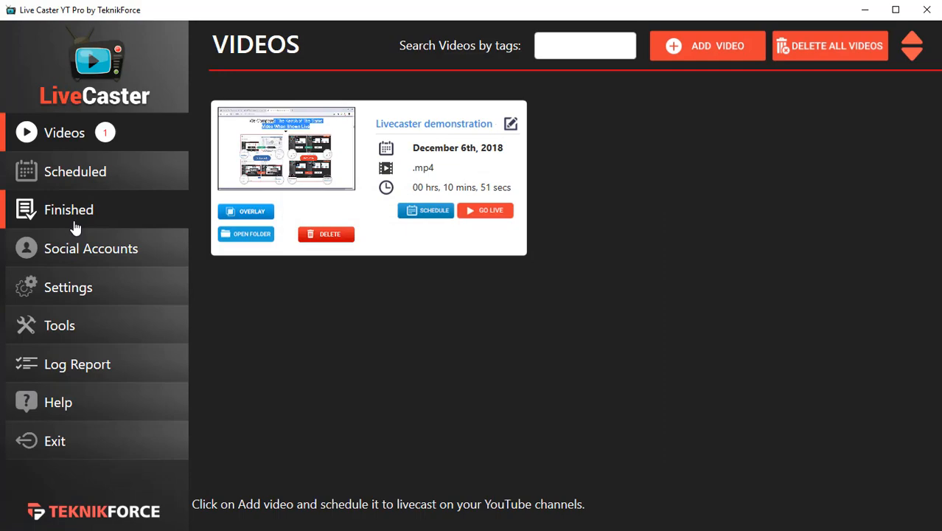
left_click(90, 248)
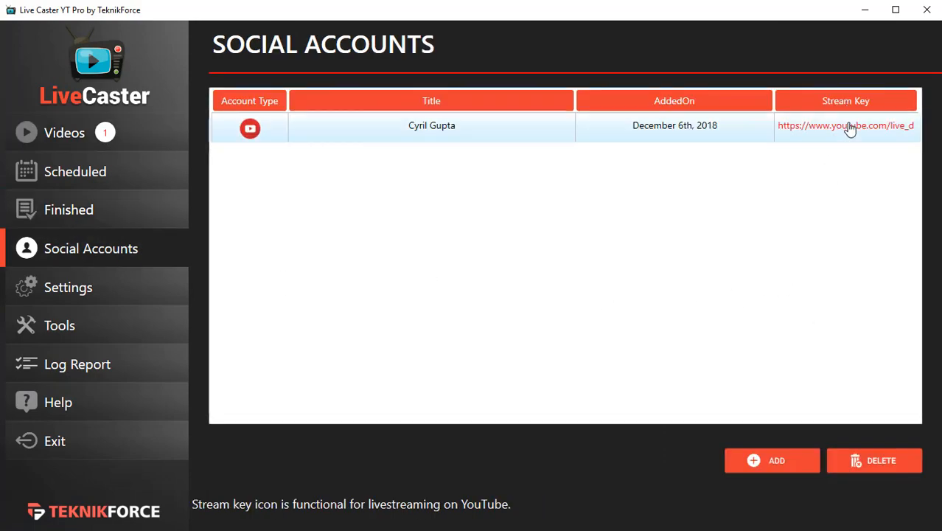
- Copy the stream key from the account's YouTube Encoder Setup page
left_click(845, 125)
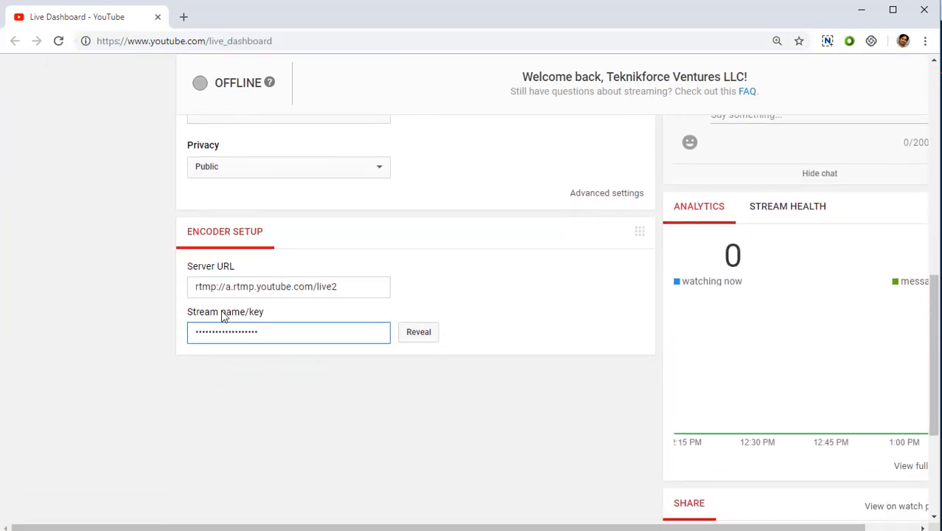
left_click(418, 331)
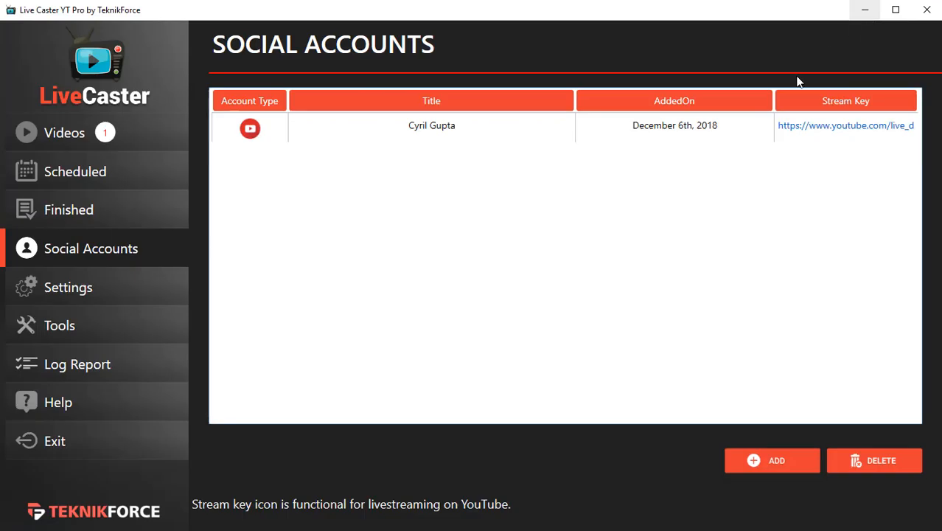
- Stream the Livecaster demonstration video live to the connected YouTube channel, then check the YouTube dashboard
left_click(64, 132)
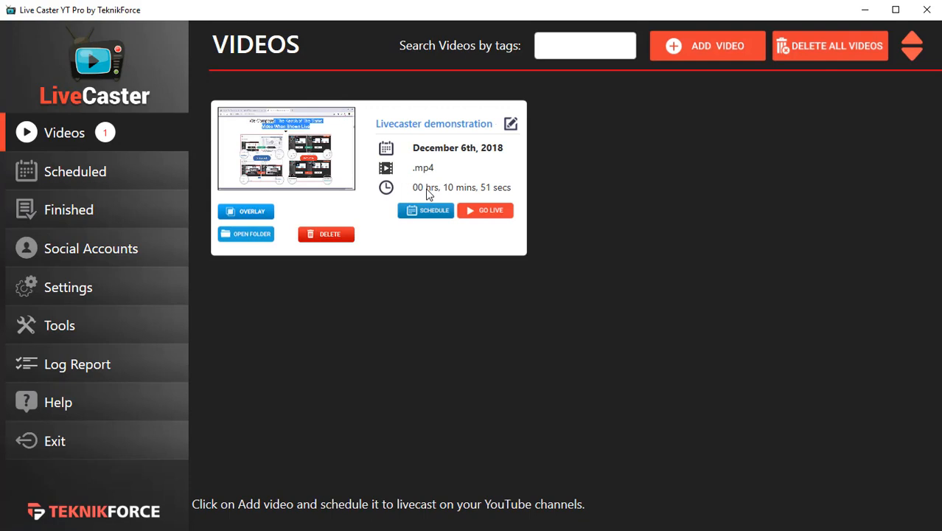
left_click(485, 210)
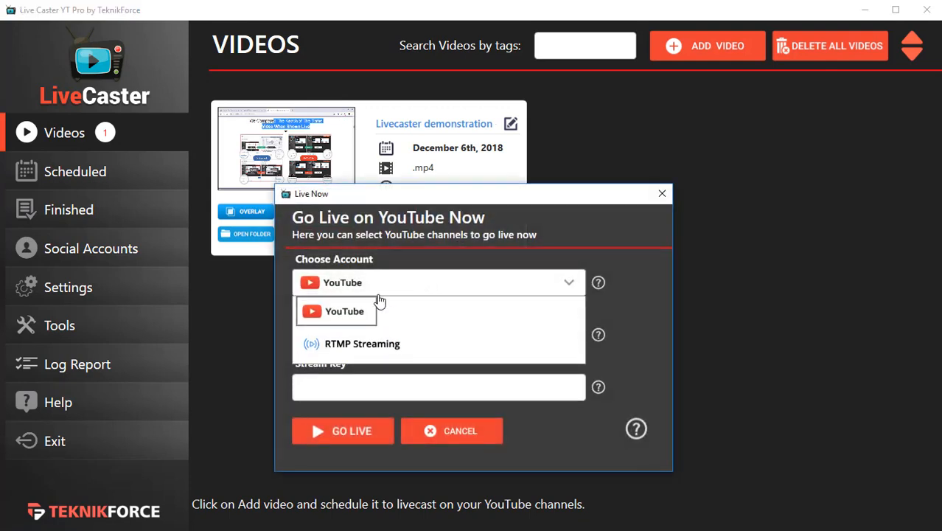
left_click(344, 310)
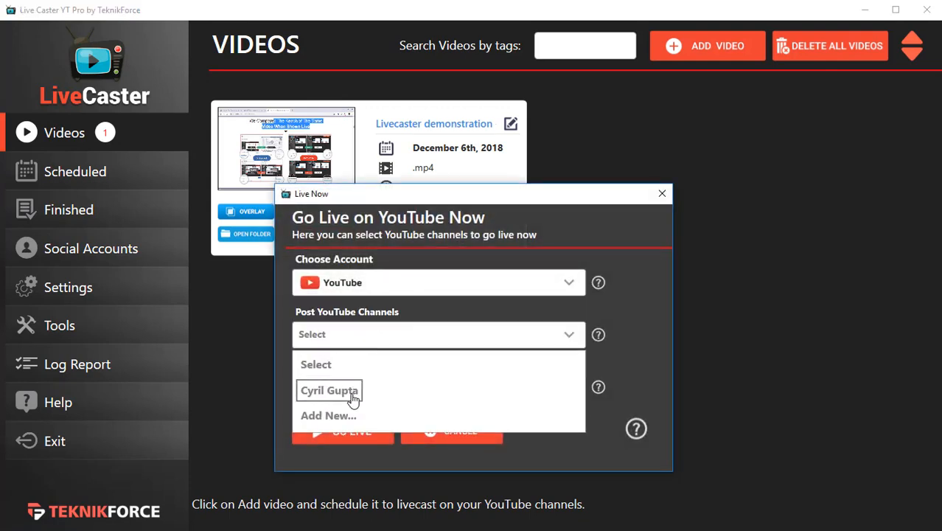
left_click(329, 390)
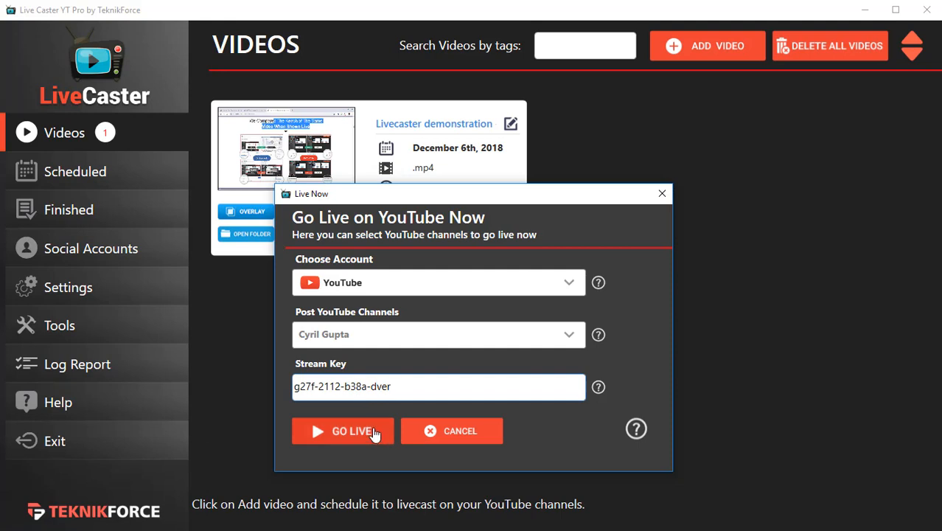
left_click(343, 430)
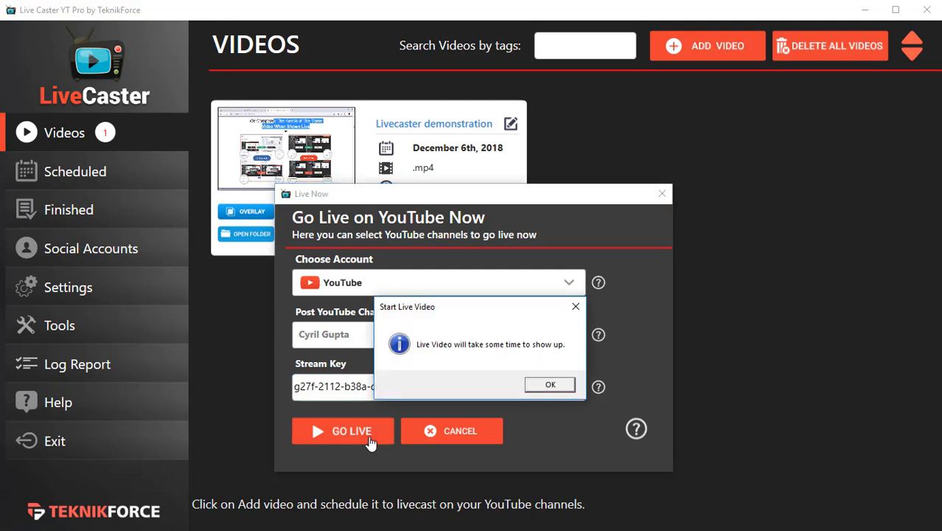
left_click(549, 384)
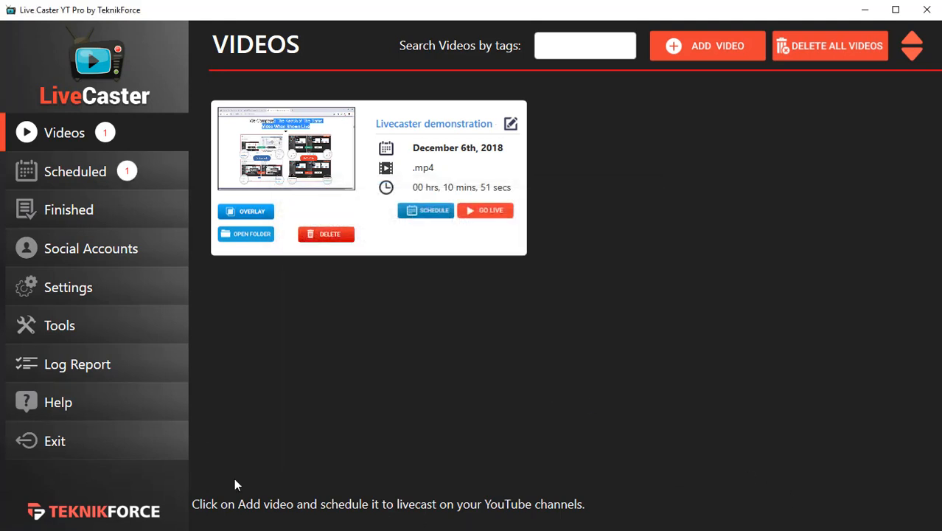
left_click(76, 171)
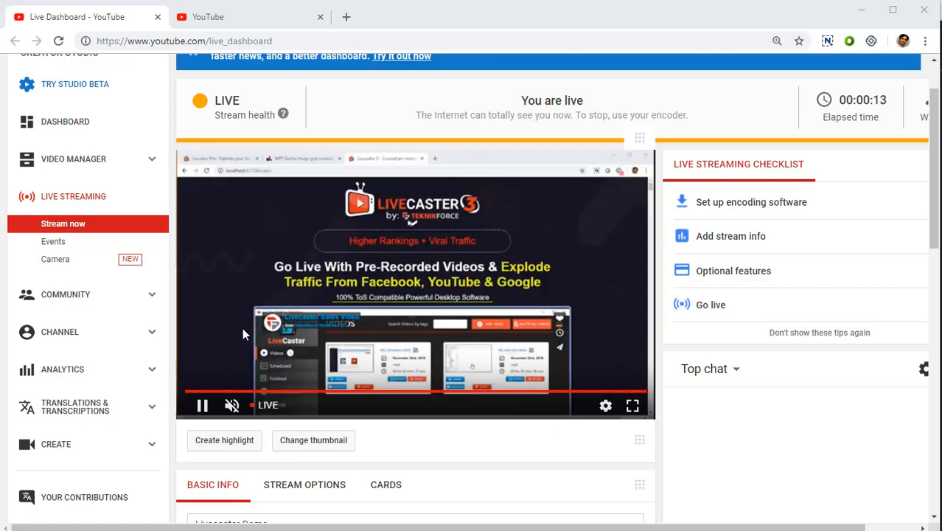
mouse_move(403, 194)
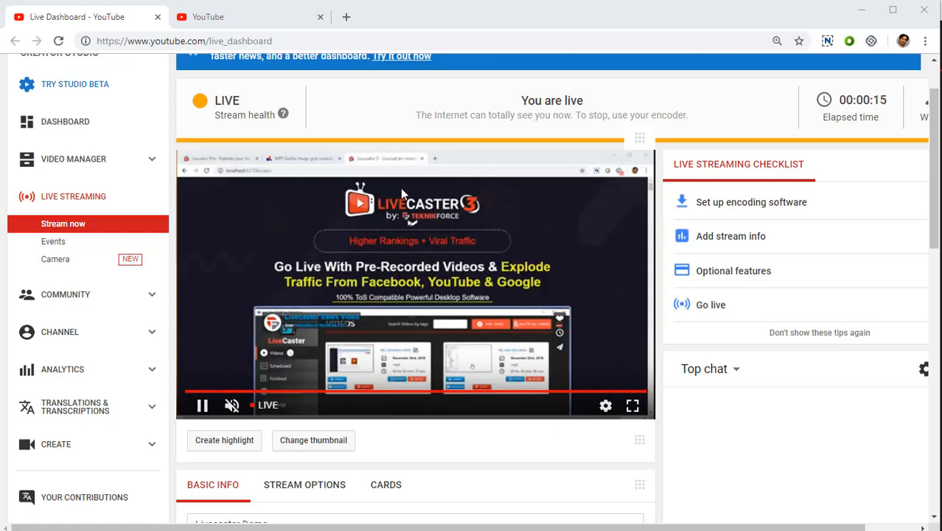